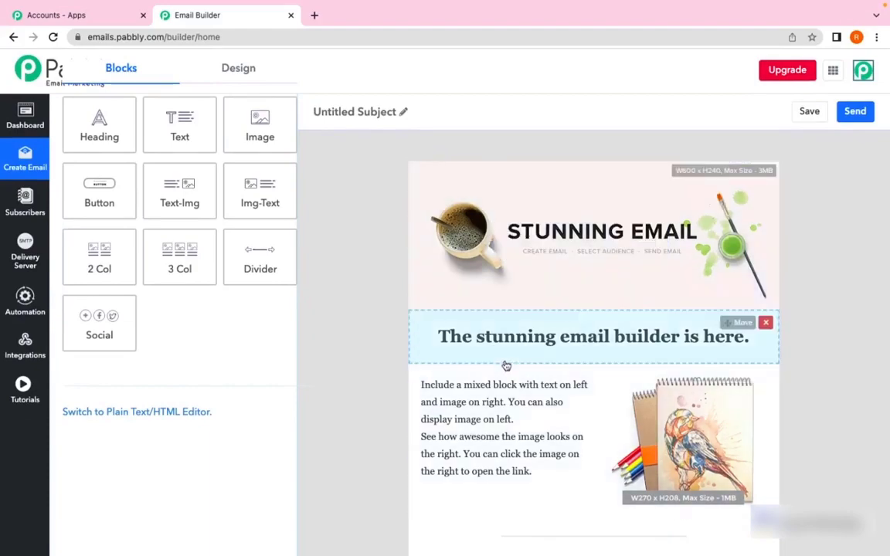
# Step: Remove the text-and-image block, the divider line and the 'Why this email builder is awesome' list
pyautogui.scroll(-3)
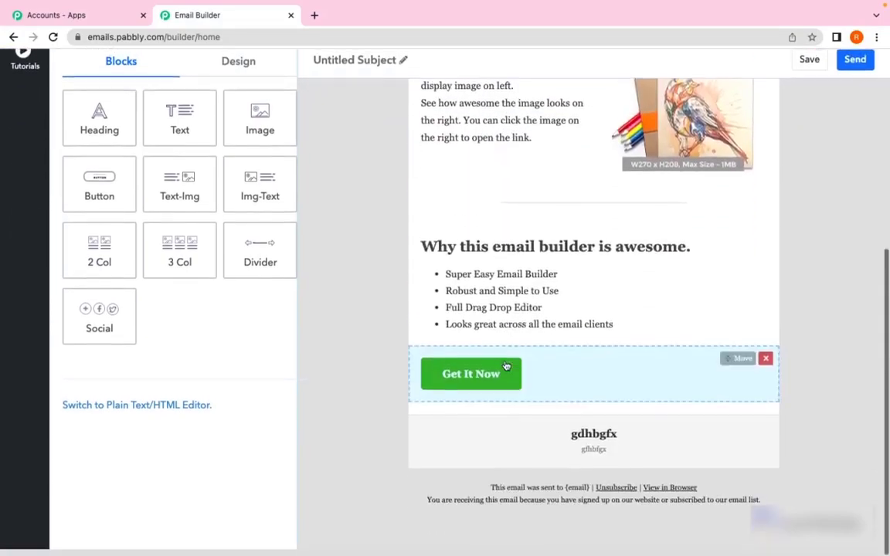
pyautogui.scroll(3)
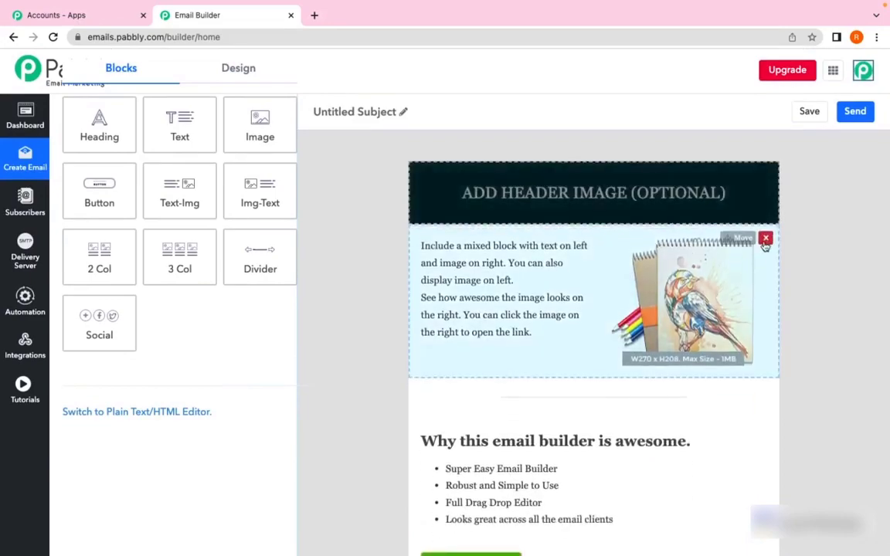
pyautogui.click(766, 238)
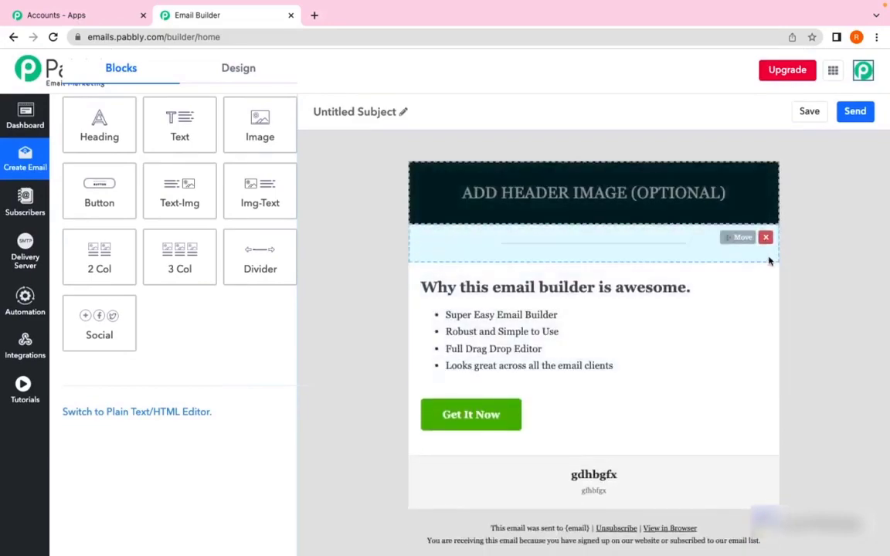
pyautogui.click(766, 238)
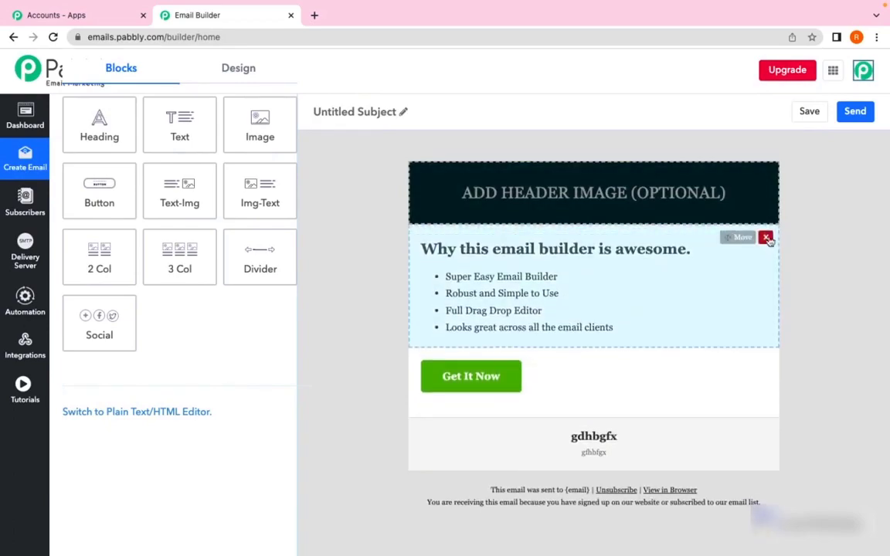
pyautogui.click(766, 238)
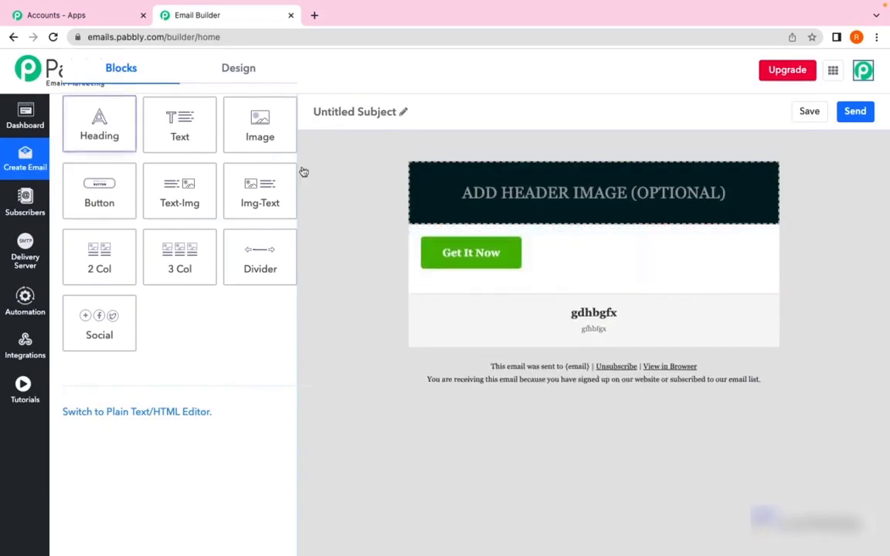
pyautogui.moveTo(99, 203)
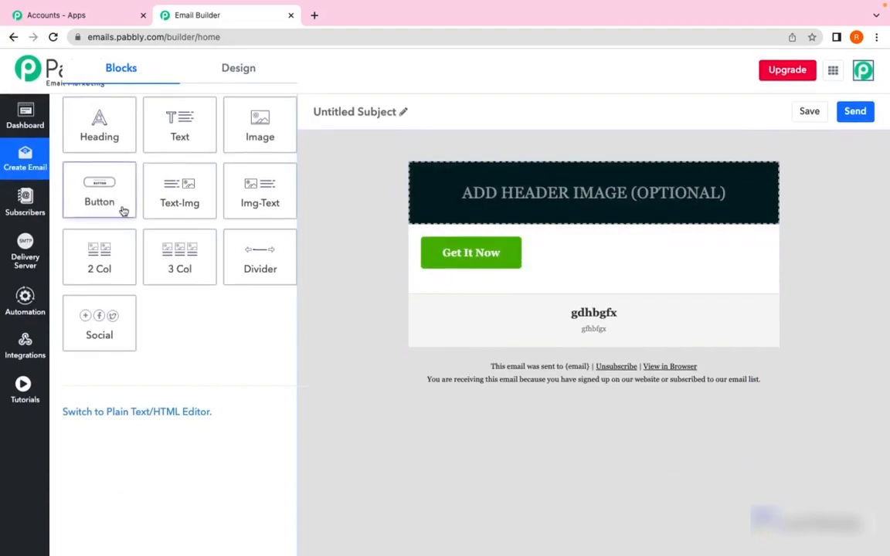
# Step: Drag a Text block into the email above the Get It Now button
pyautogui.moveTo(179, 124); pyautogui.dragTo(389, 162)
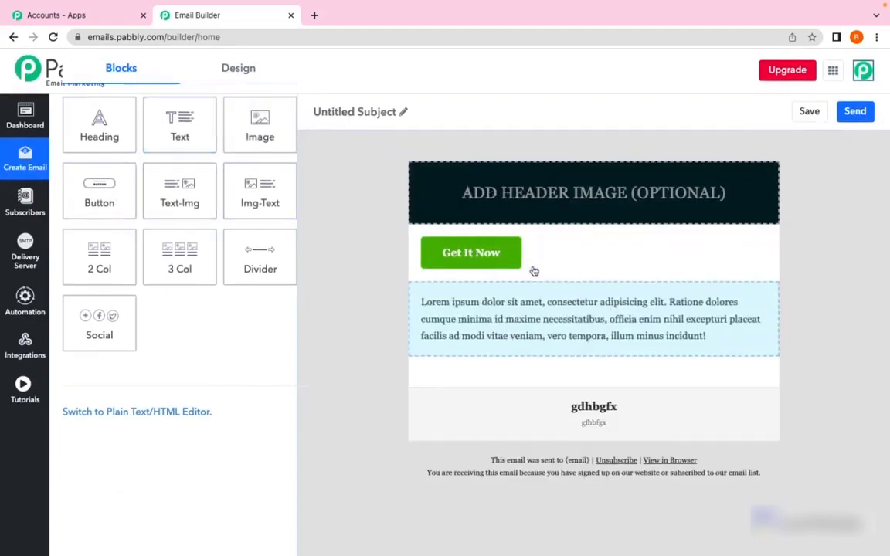
pyautogui.moveTo(466, 281)
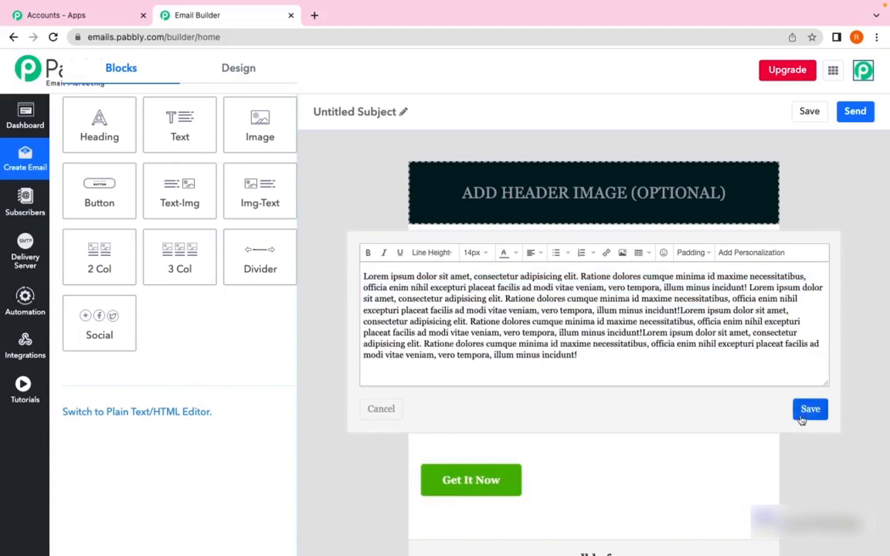
# Step: Save the lengthened paragraph and upload the round blue PNG from Downloads as the header image
pyautogui.click(810, 408)
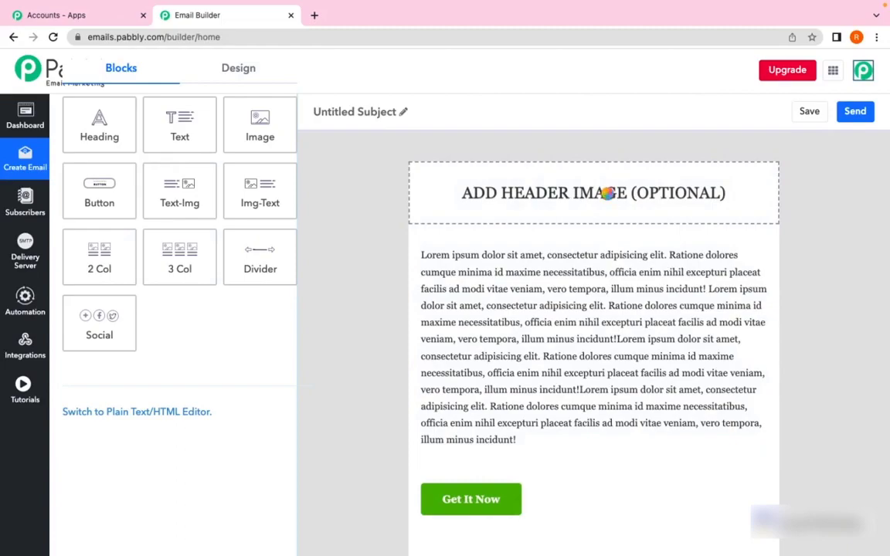
pyautogui.click(593, 192)
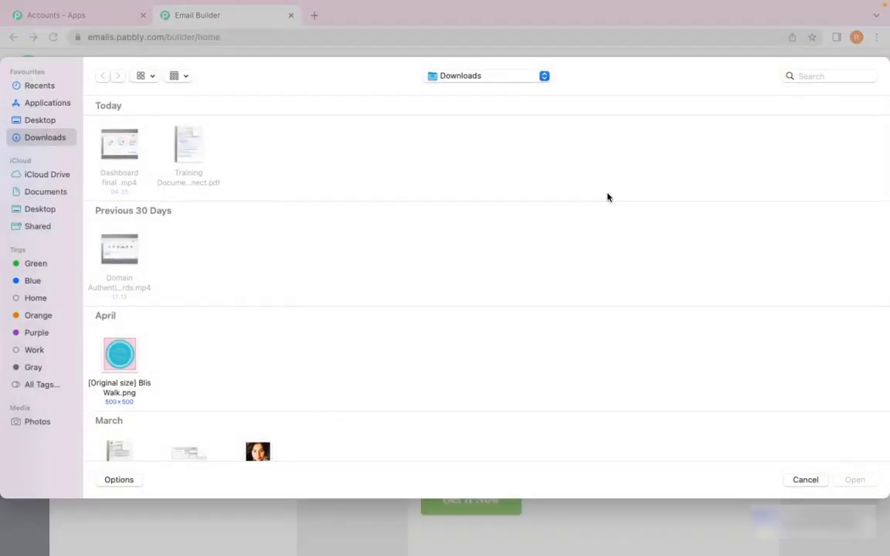
pyautogui.click(118, 354)
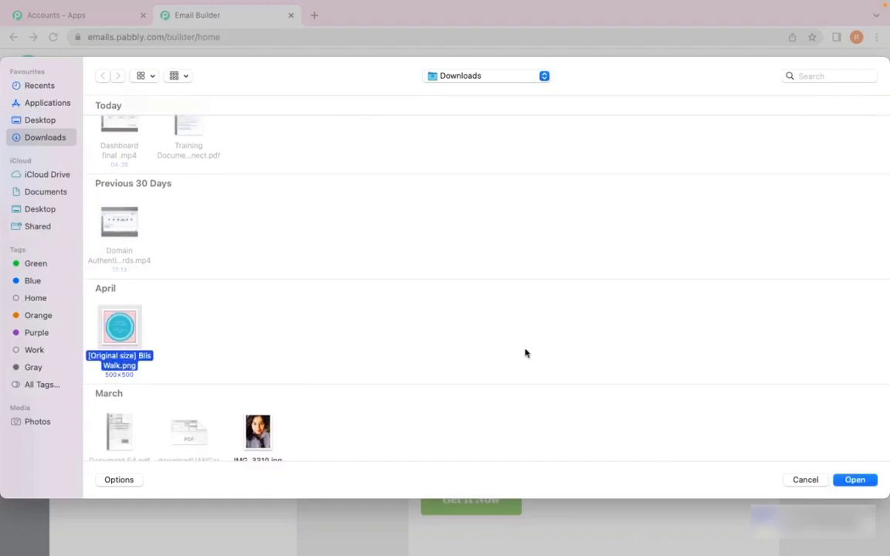
pyautogui.click(854, 479)
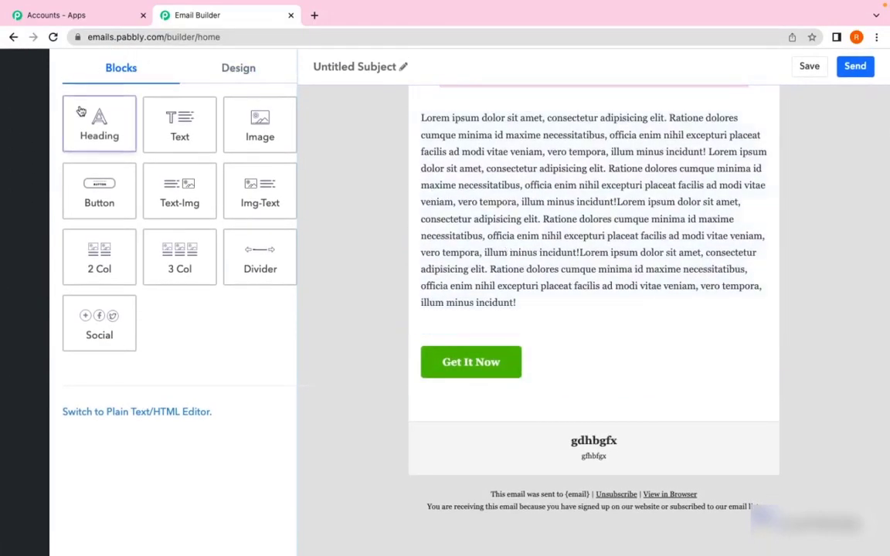
# Step: Add a heading block and drag an image block into the email
pyautogui.click(99, 124)
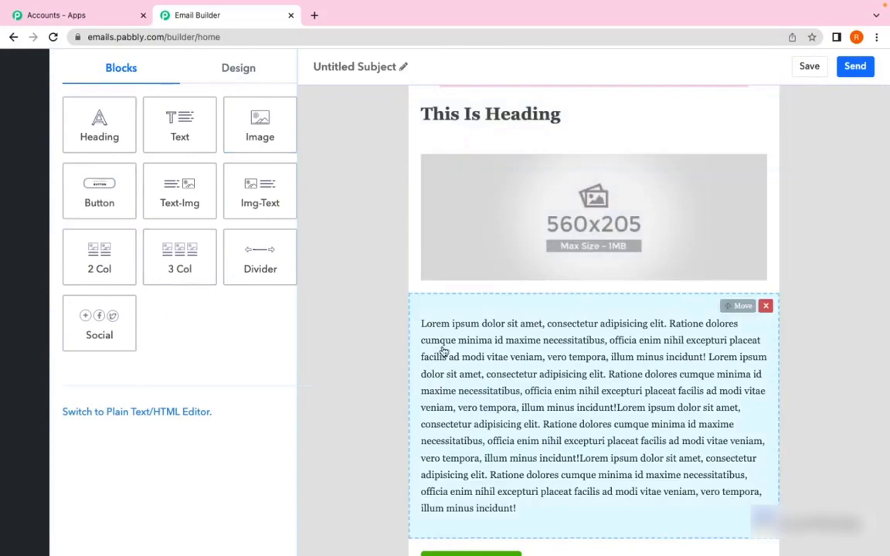
pyautogui.scroll(-3)
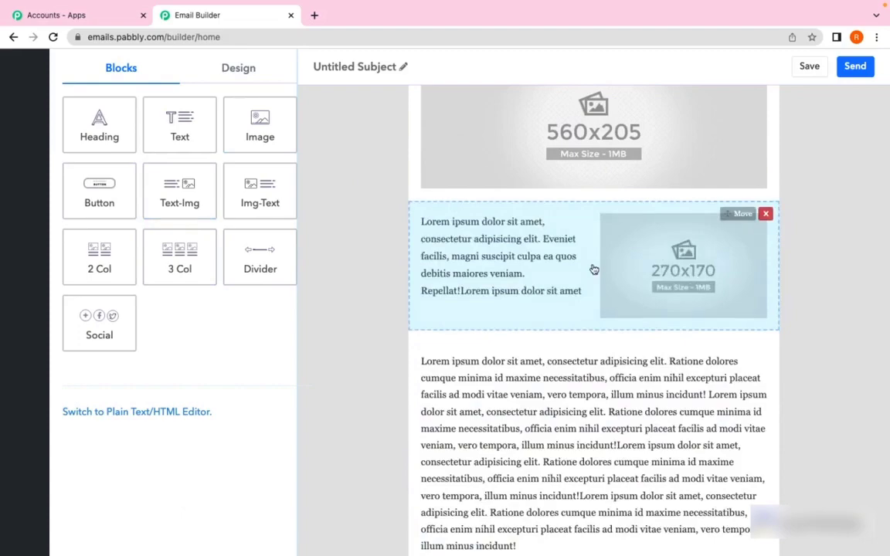
pyautogui.moveTo(634, 253)
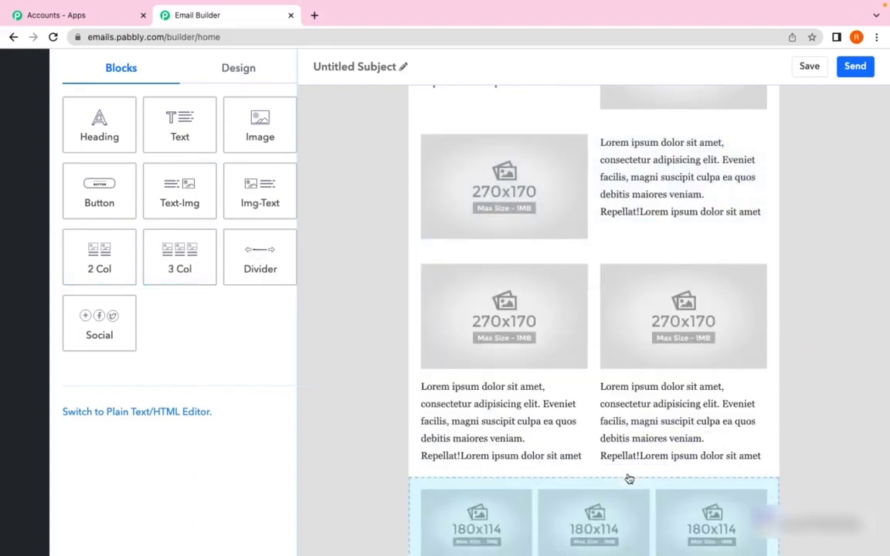
pyautogui.scroll(3)
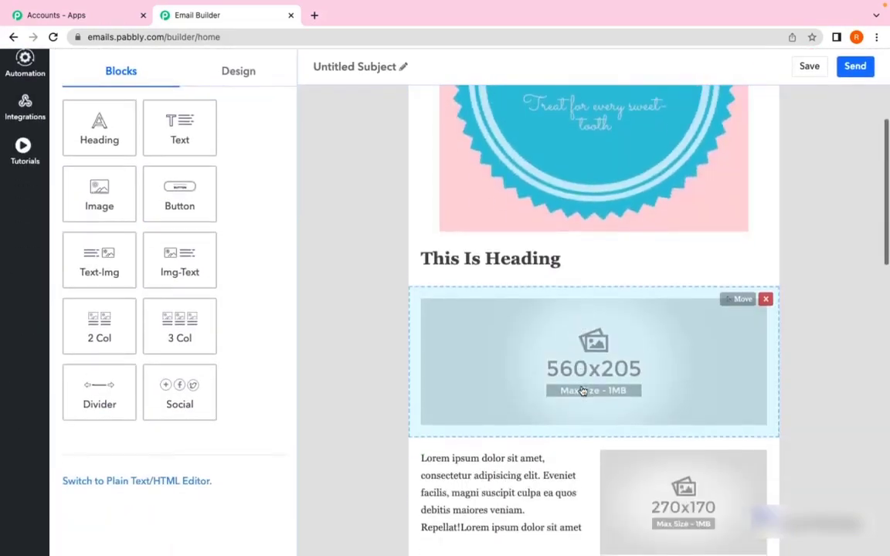
pyautogui.moveTo(99, 392); pyautogui.dragTo(583, 433)
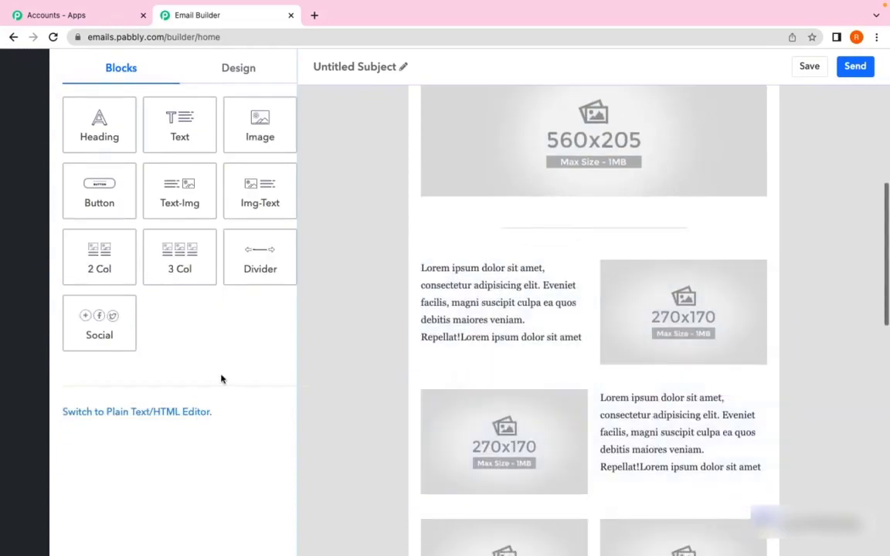
# Step: Drag in column blocks with a divider placed between them
pyautogui.moveTo(259, 256); pyautogui.dragTo(634, 390)
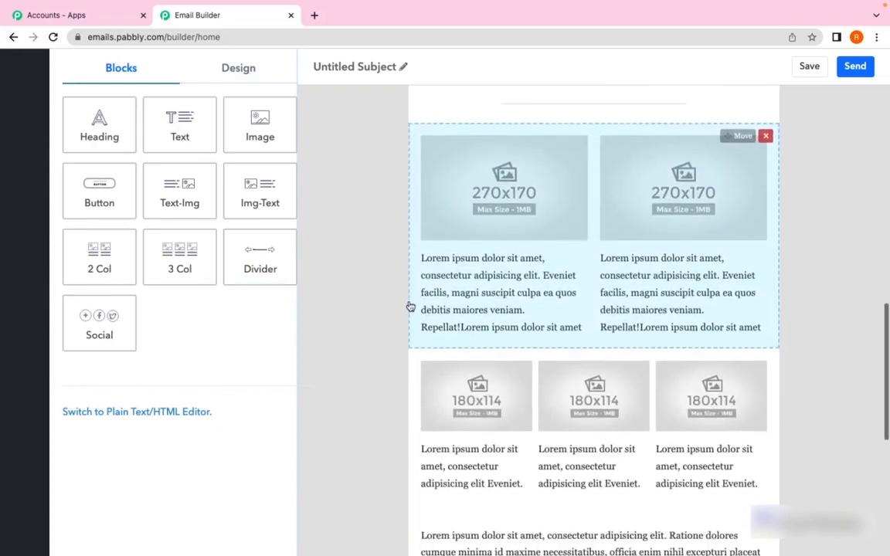
pyautogui.moveTo(260, 256); pyautogui.dragTo(633, 384)
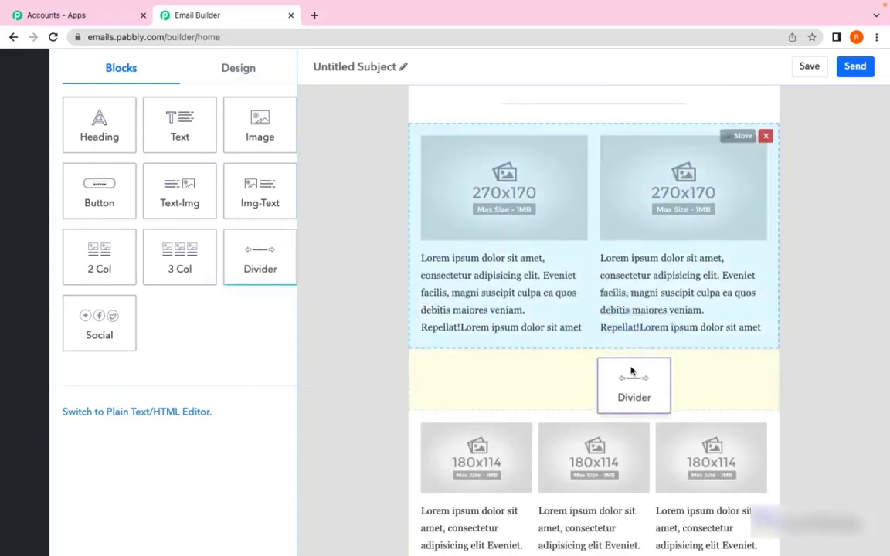
pyautogui.scroll(-3)
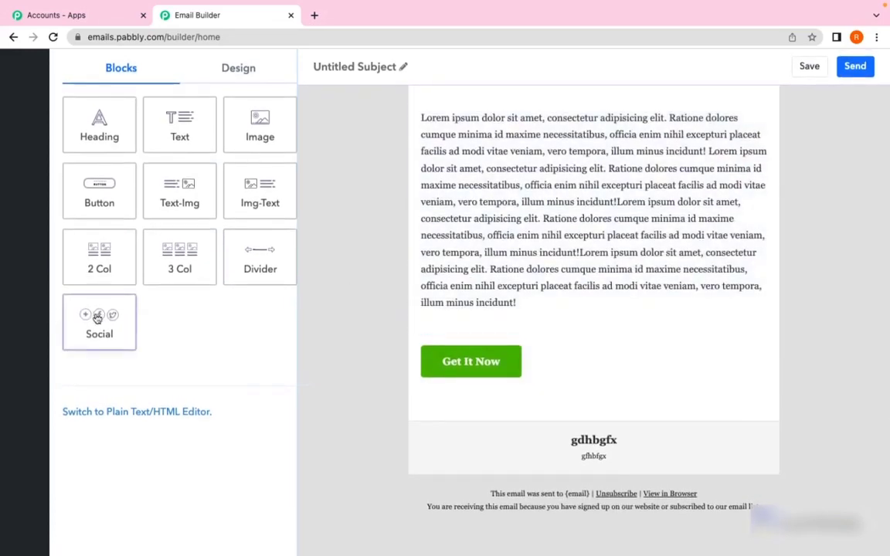
# Step: Add a social icons block, save the Instagram link to instagram.com, and save the block
pyautogui.click(99, 322)
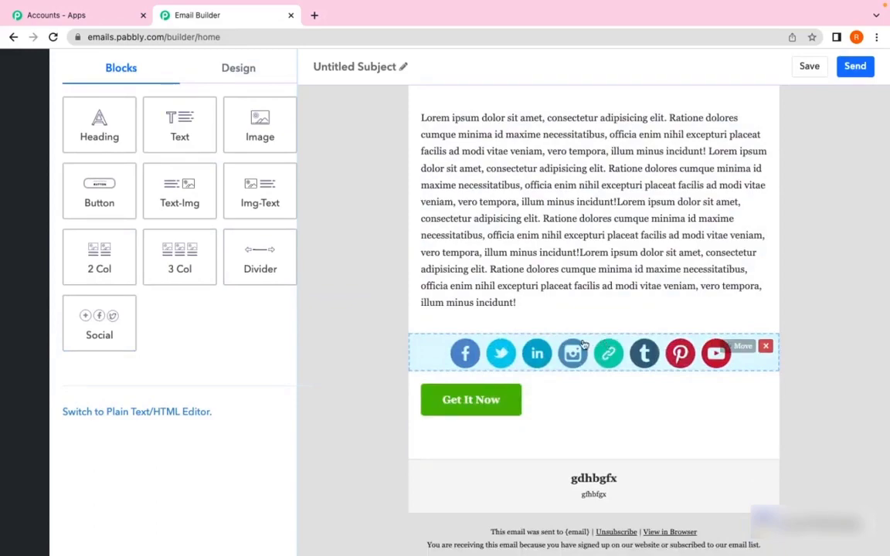
pyautogui.click(572, 352)
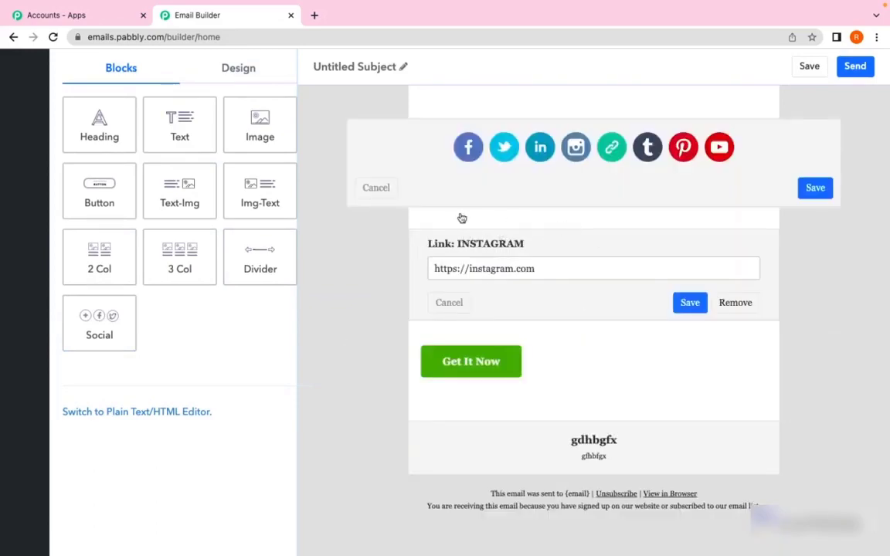
pyautogui.moveTo(507, 249)
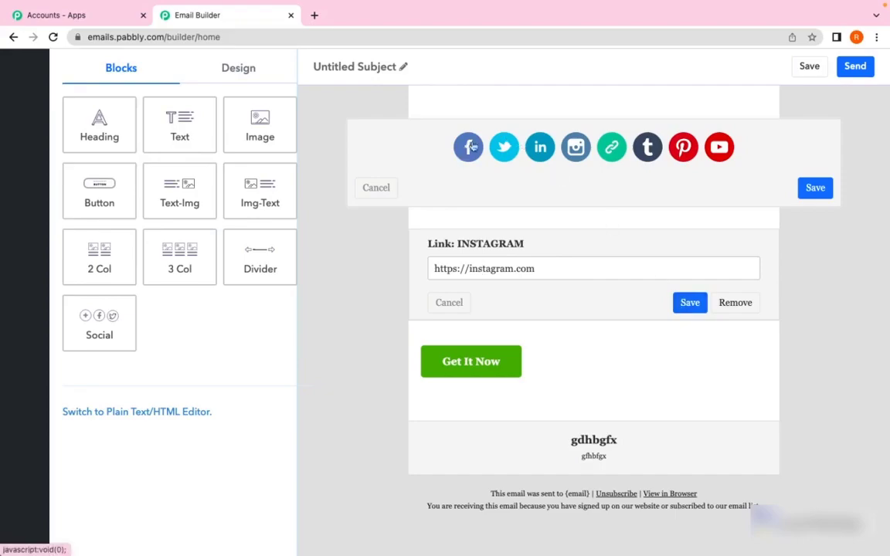
pyautogui.click(688, 301)
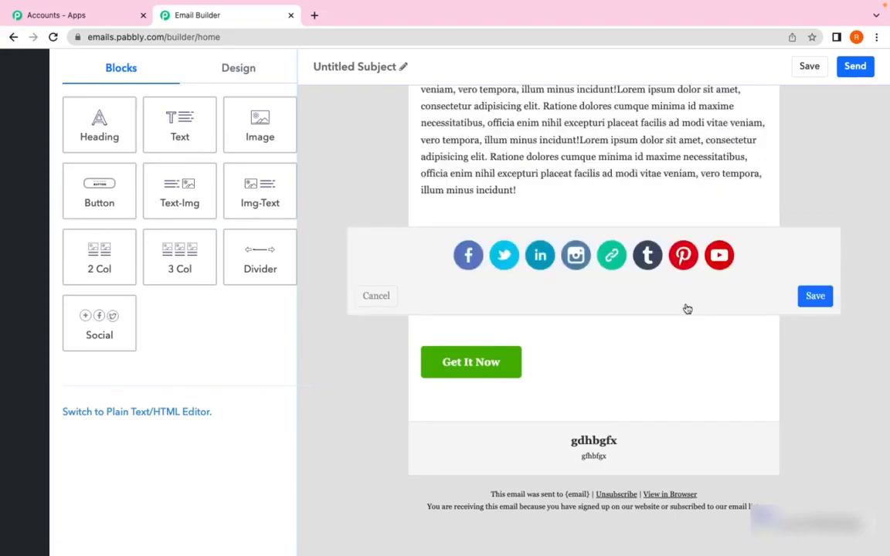
pyautogui.click(815, 297)
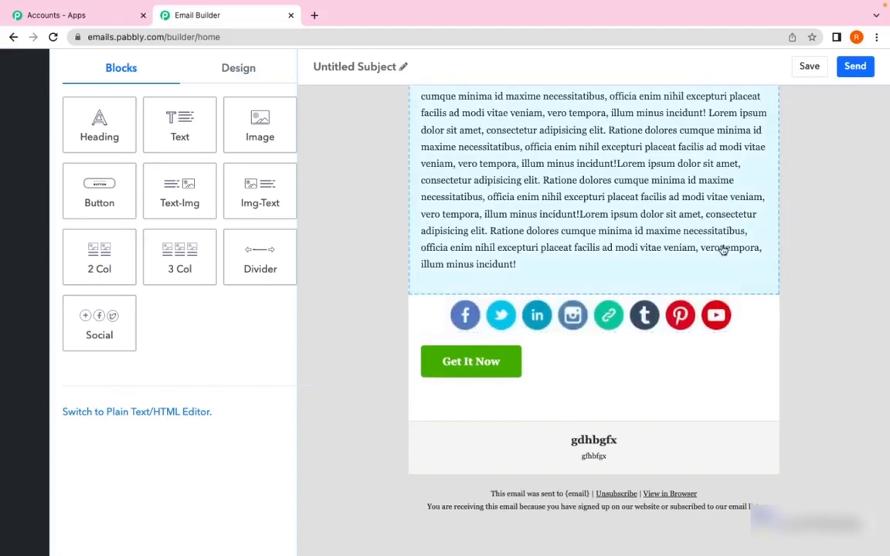
pyautogui.scroll(3)
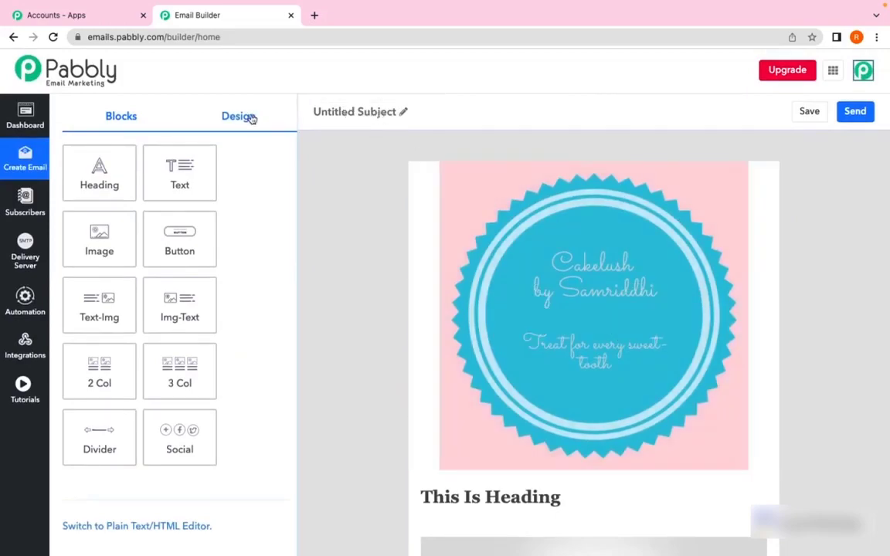
pyautogui.click(237, 116)
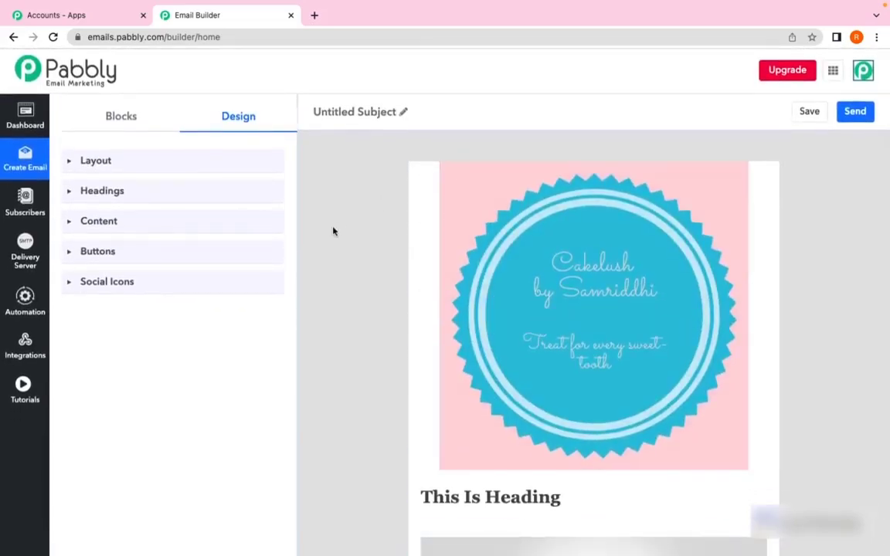
pyautogui.click(593, 315)
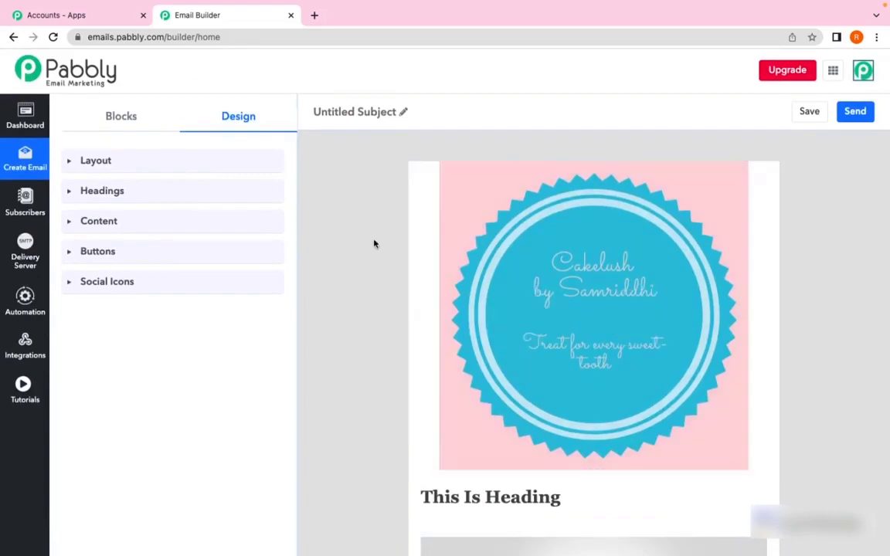
pyautogui.scroll(-3)
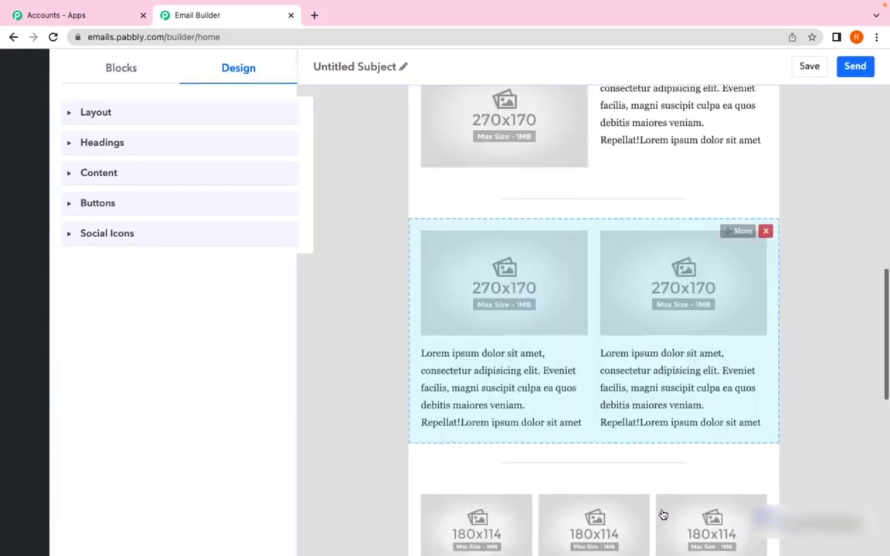
pyautogui.scroll(-3)
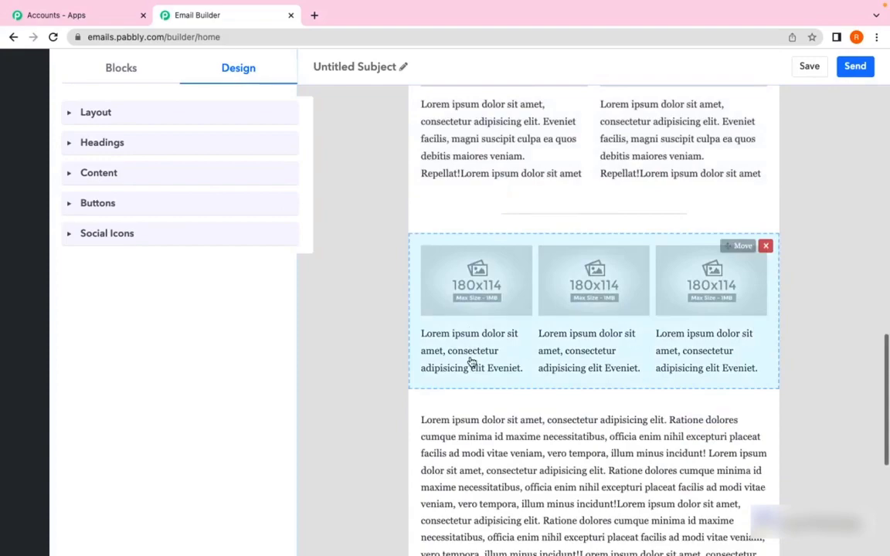
pyautogui.click(121, 68)
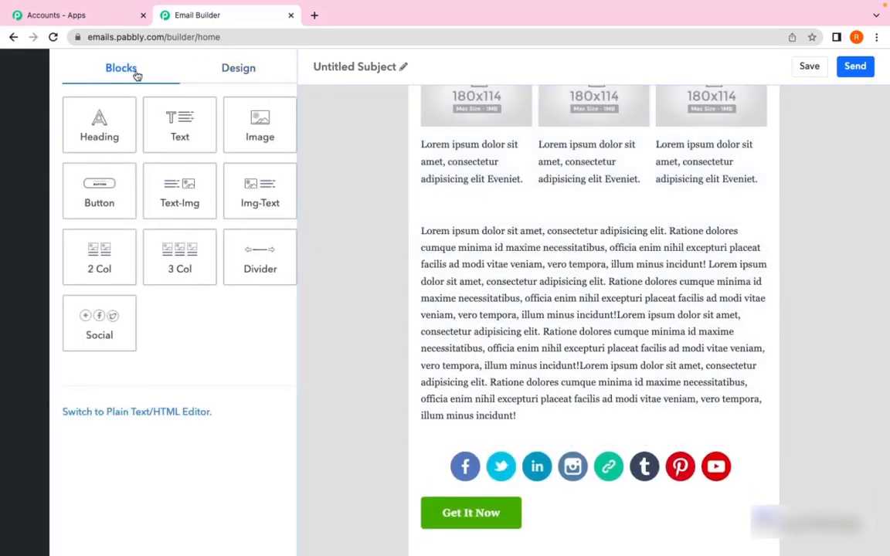
pyautogui.moveTo(134, 377)
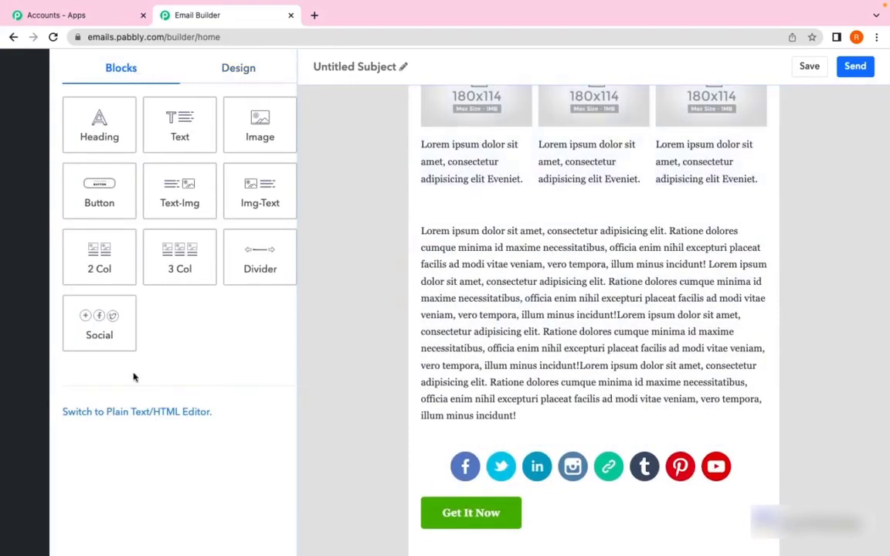
pyautogui.moveTo(136, 411)
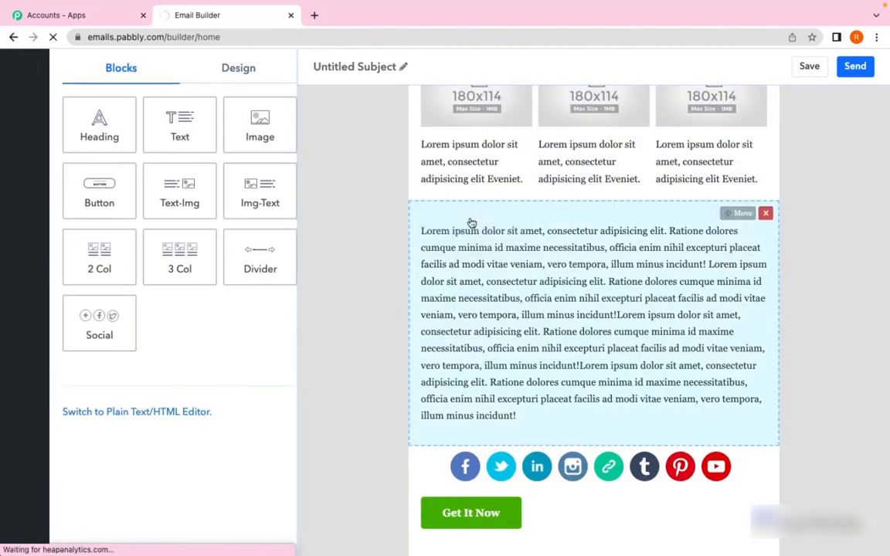
# Step: Switch to the plain-text editor and set the subject line to 'Welcome to pabbly!'
pyautogui.click(136, 411)
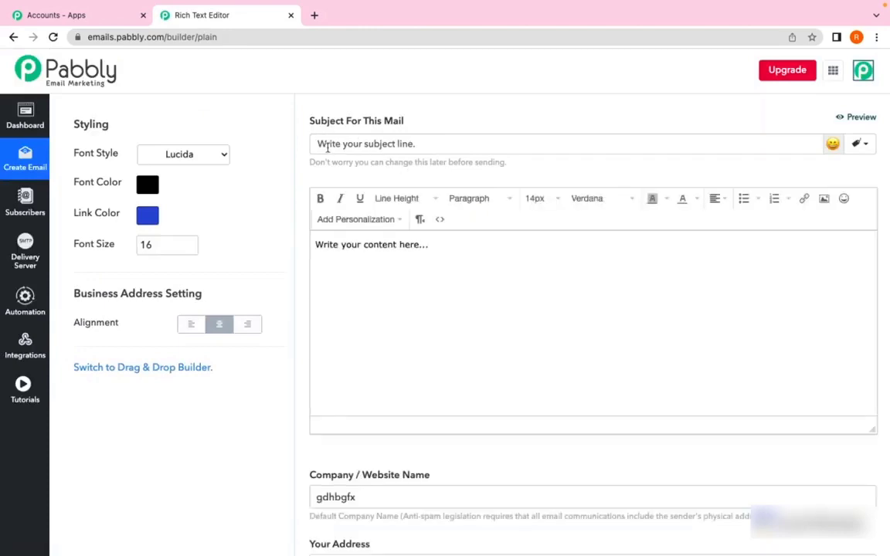
pyautogui.tripleClick(365, 143)
pyautogui.write('Welcome to pabbly!')
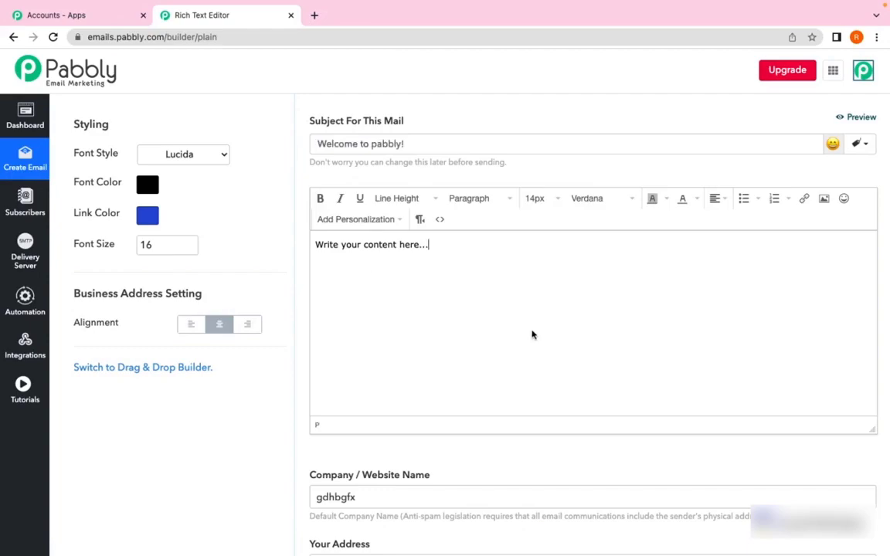
pyautogui.moveTo(91, 322)
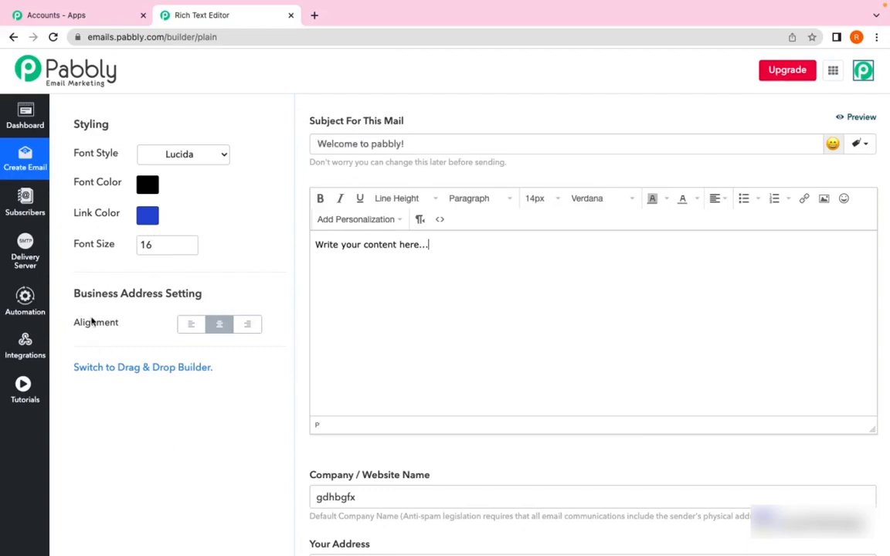
pyautogui.scroll(-3)
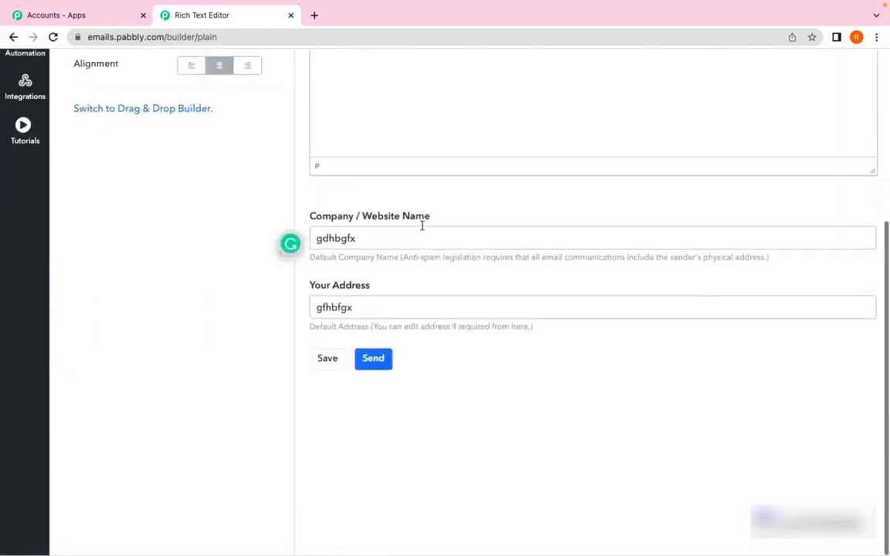
pyautogui.scroll(3)
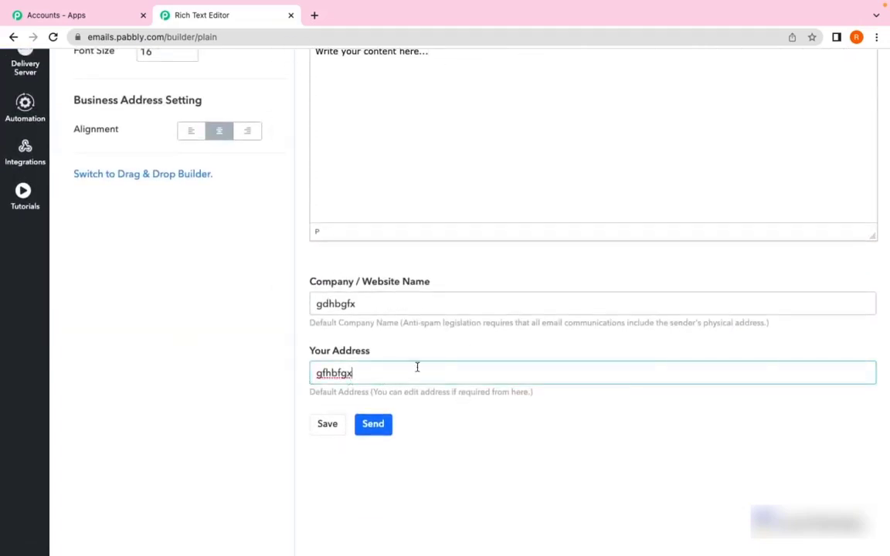
# Step: Scroll through the form to review the company name and address fields
pyautogui.scroll(3)
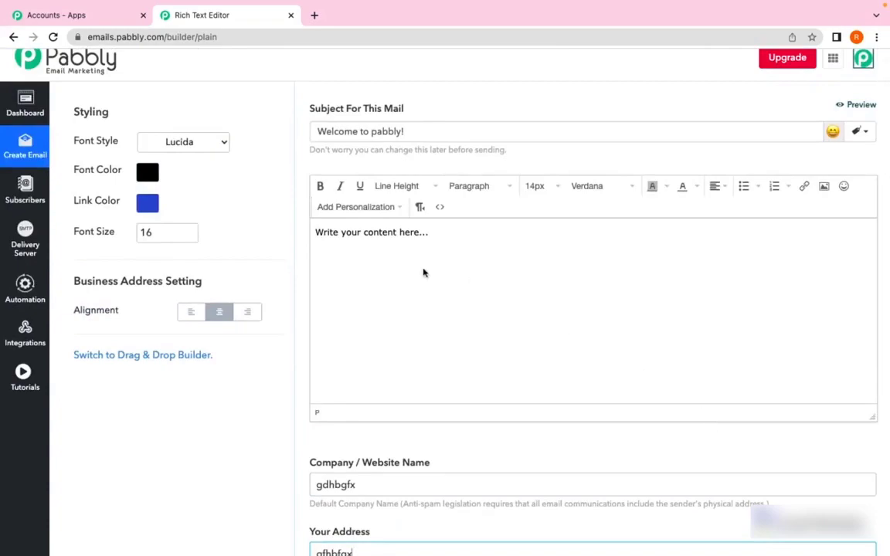
pyautogui.moveTo(494, 310)
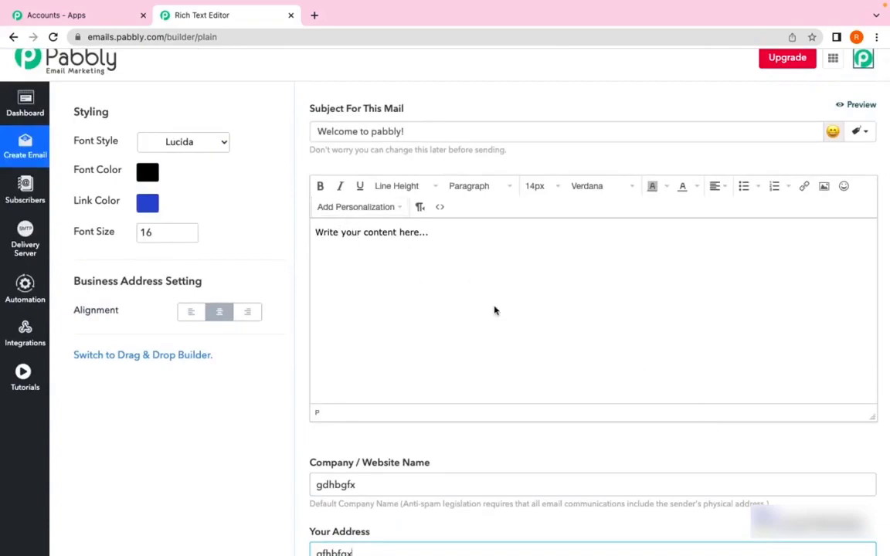
pyautogui.scroll(-3)
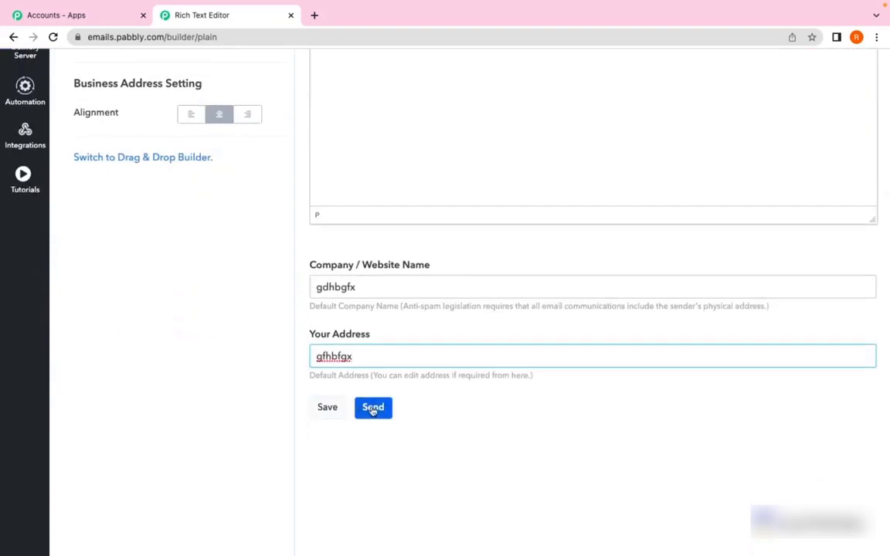
pyautogui.scroll(-3)
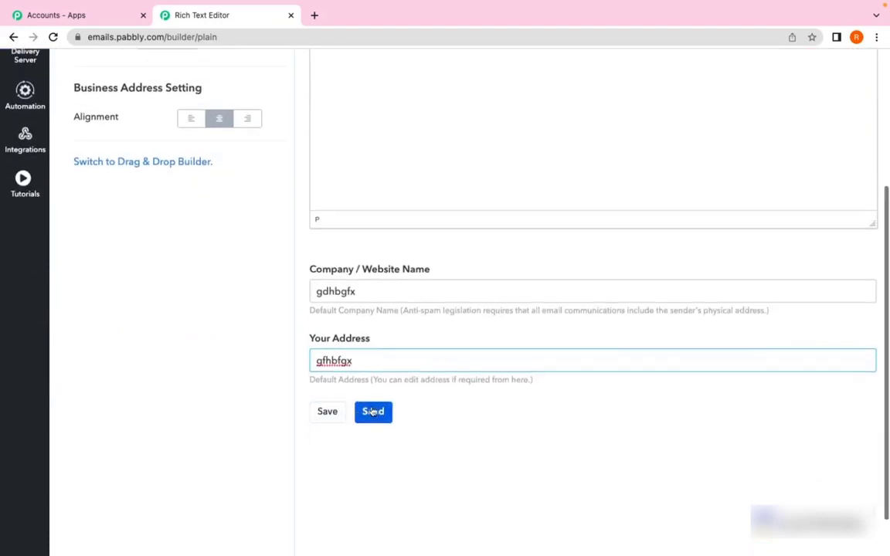
pyautogui.scroll(3)
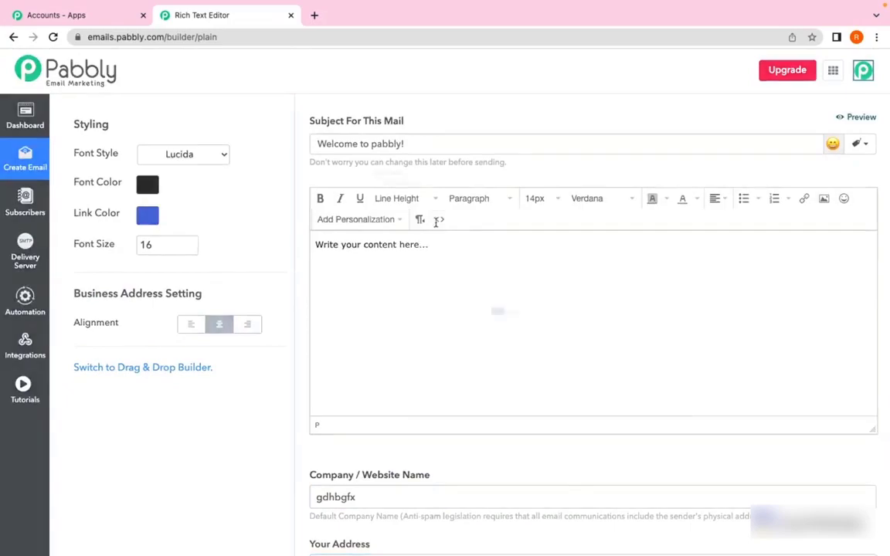
# Step: Apply pasted HTML source giving two paragraphs and a 'Claim yours now' button, then review the body
pyautogui.click(439, 219)
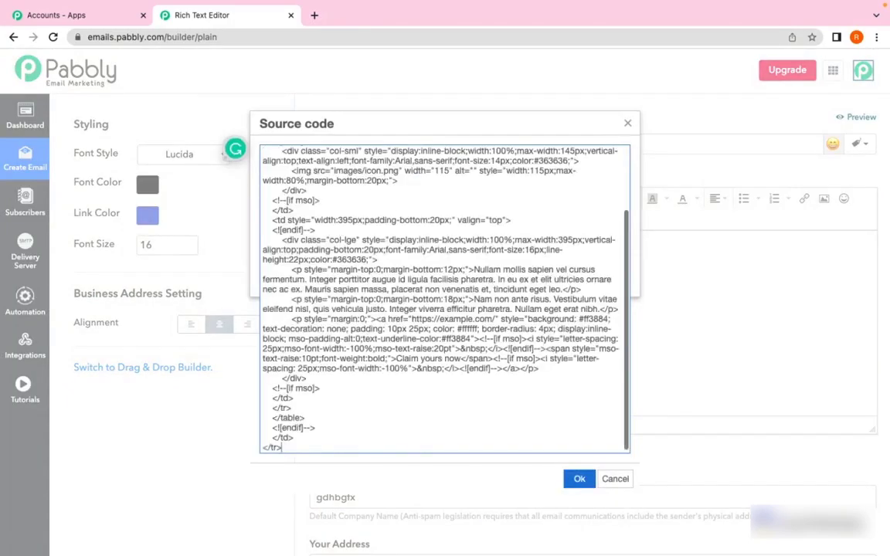
pyautogui.click(577, 479)
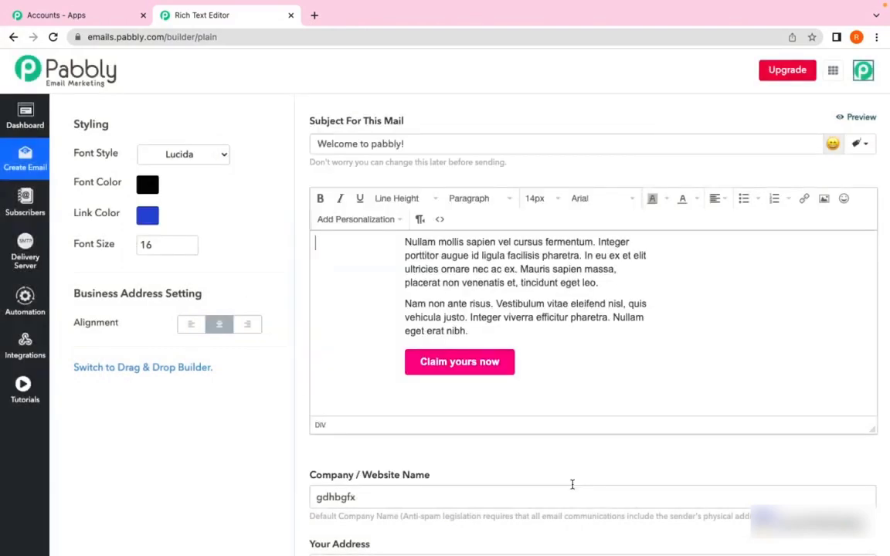
pyautogui.scroll(-3)
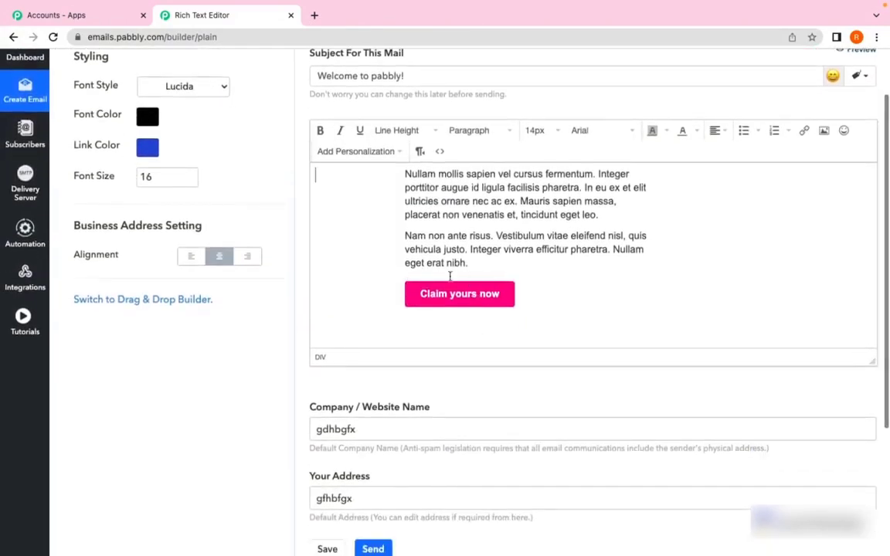
pyautogui.scroll(-3)
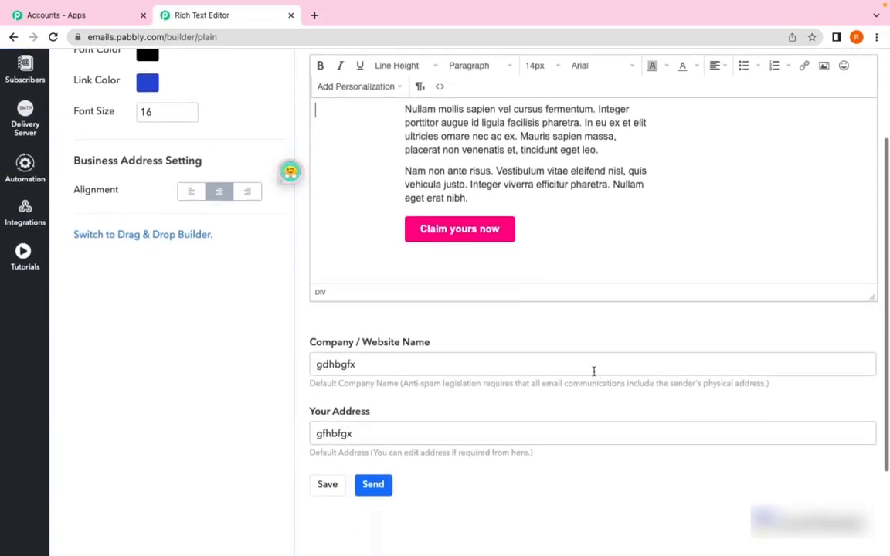
pyautogui.scroll(3)
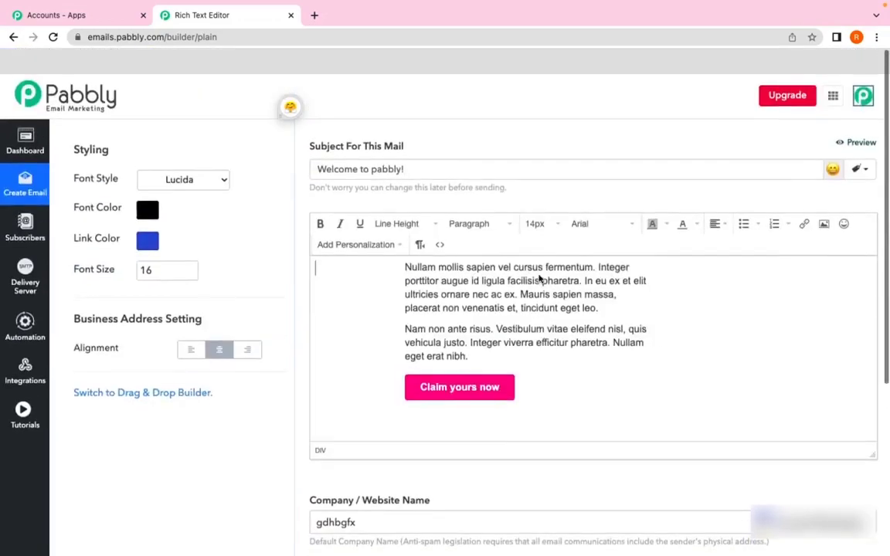
pyautogui.scroll(-3)
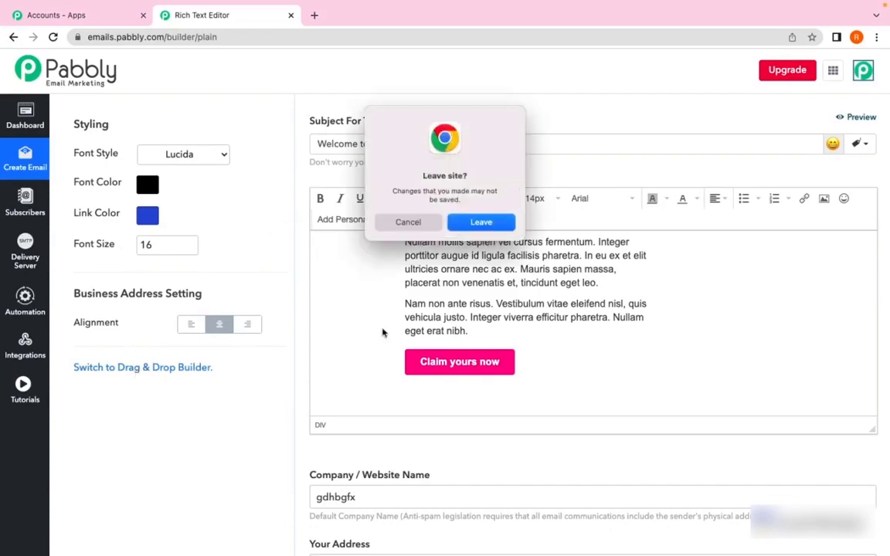
# Step: Confirm leaving the plain-text editor and return to the drag-and-drop builder's sample template
pyautogui.click(480, 222)
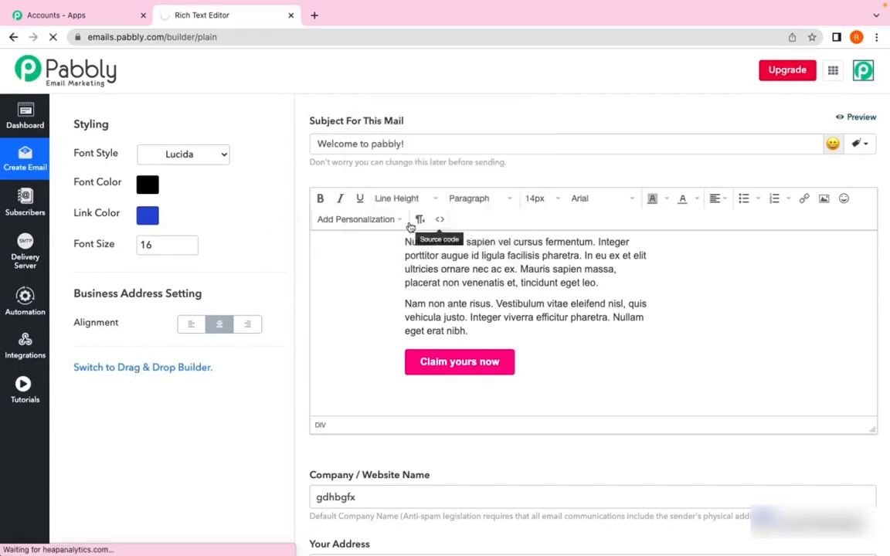
pyautogui.click(142, 367)
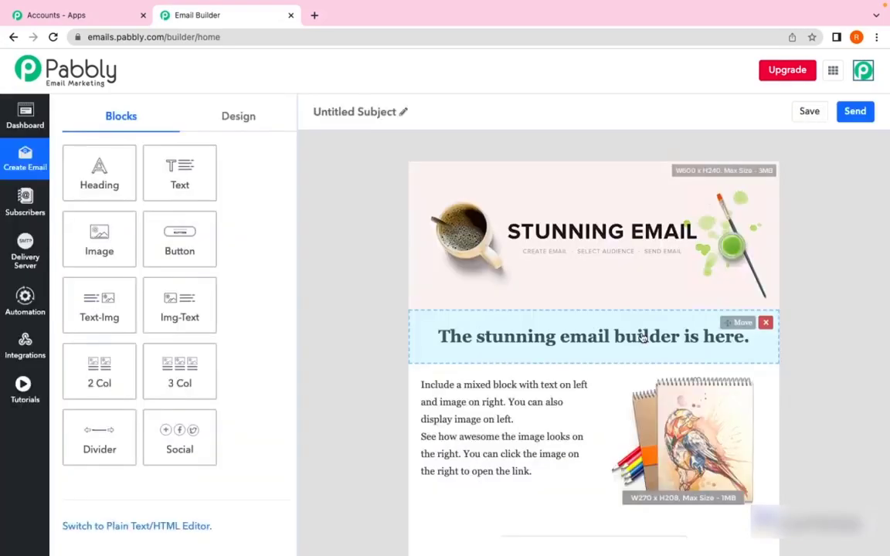